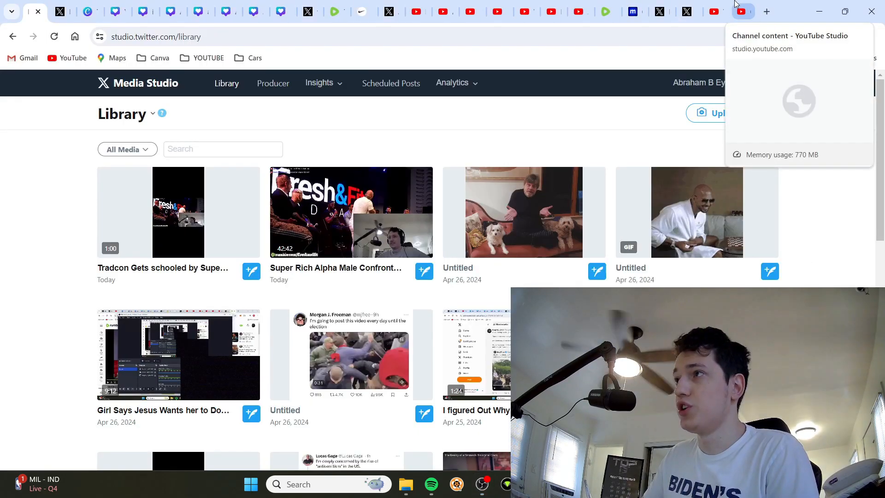
Switch the browser to the YouTube Studio channel content Videos list
click(743, 11)
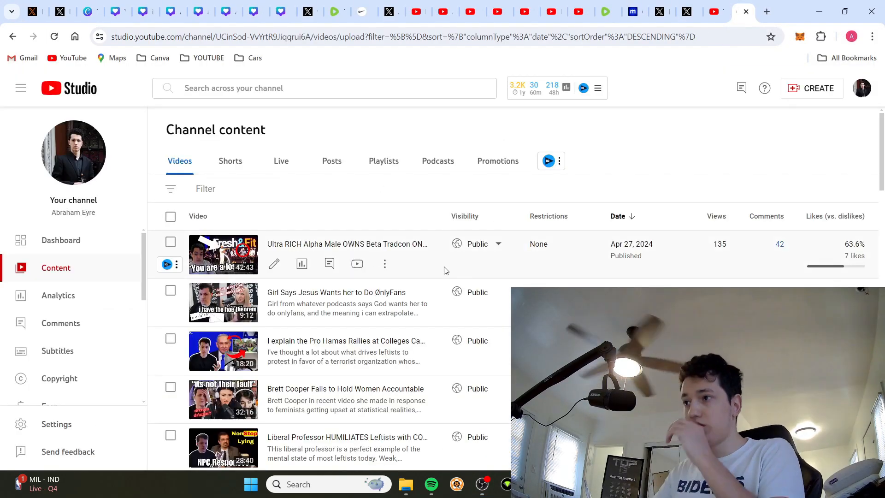
mouse_move(301, 264)
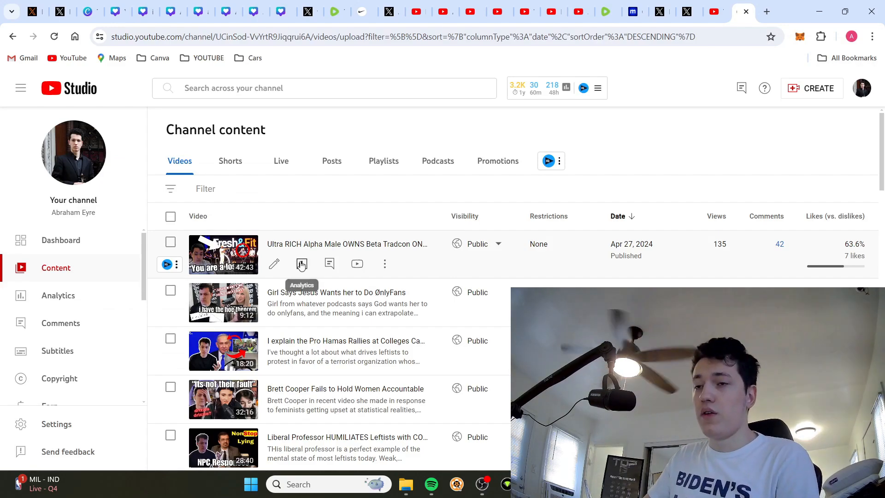
click(302, 264)
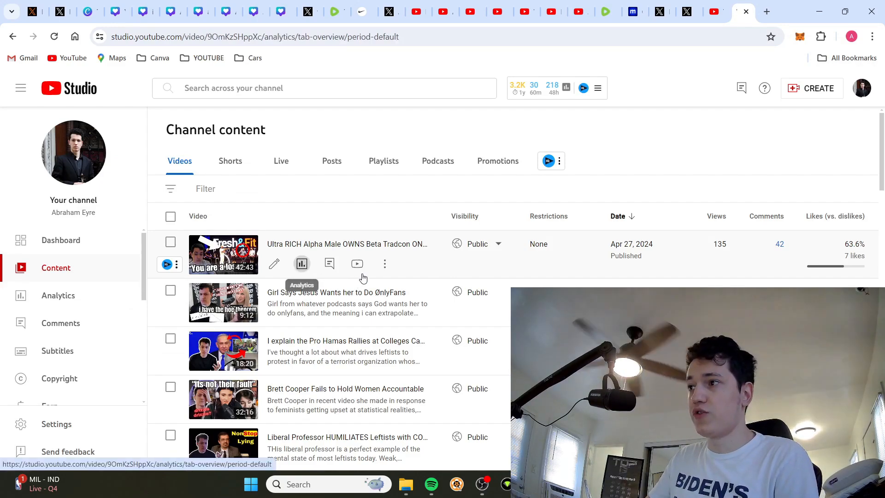
click(301, 263)
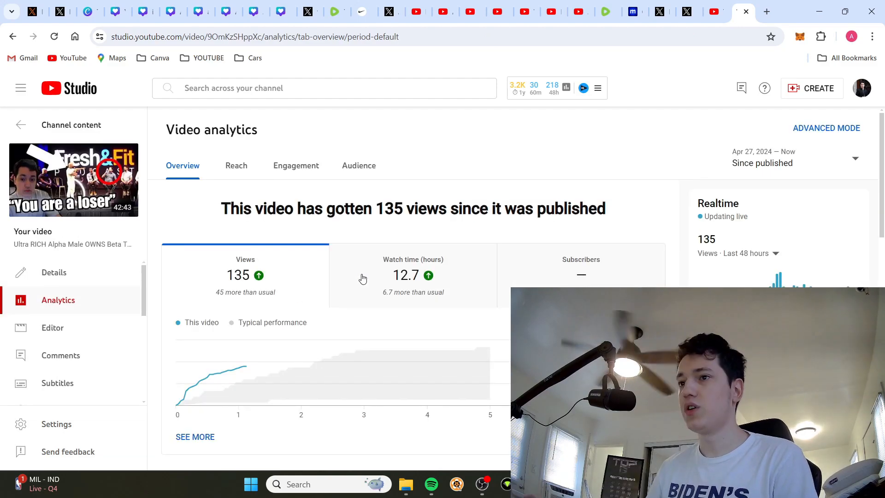
mouse_move(249, 171)
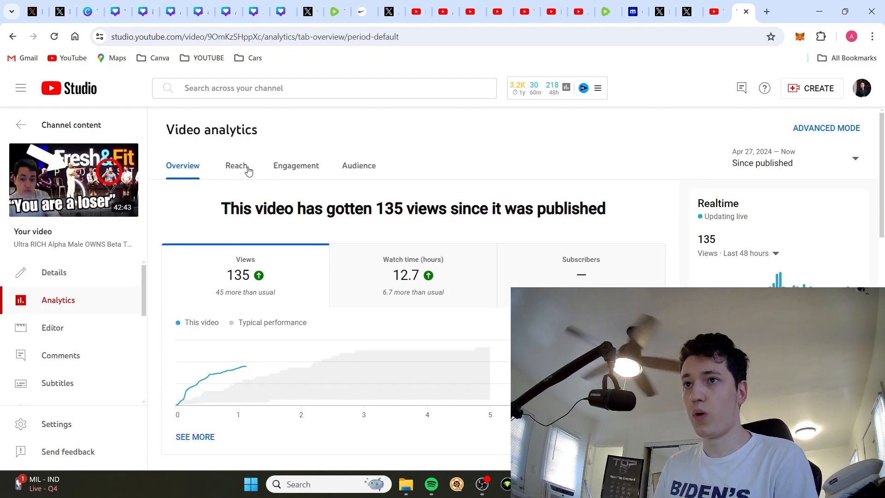
mouse_move(413, 279)
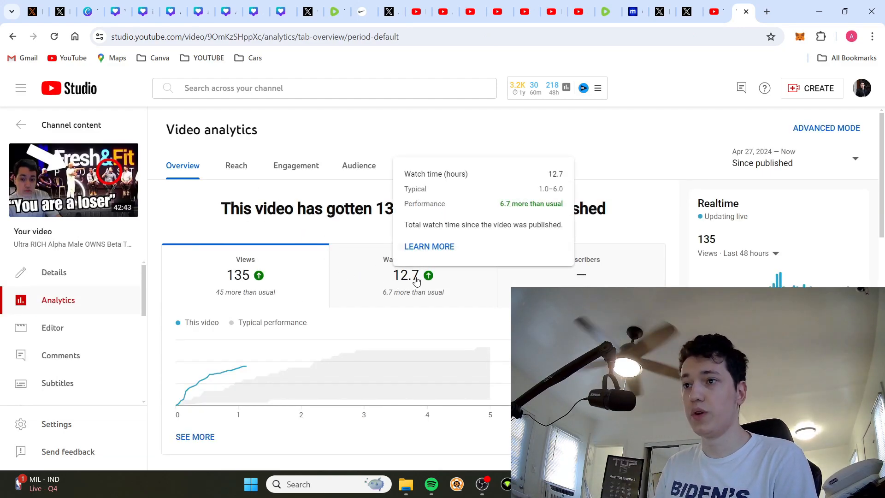
click(236, 164)
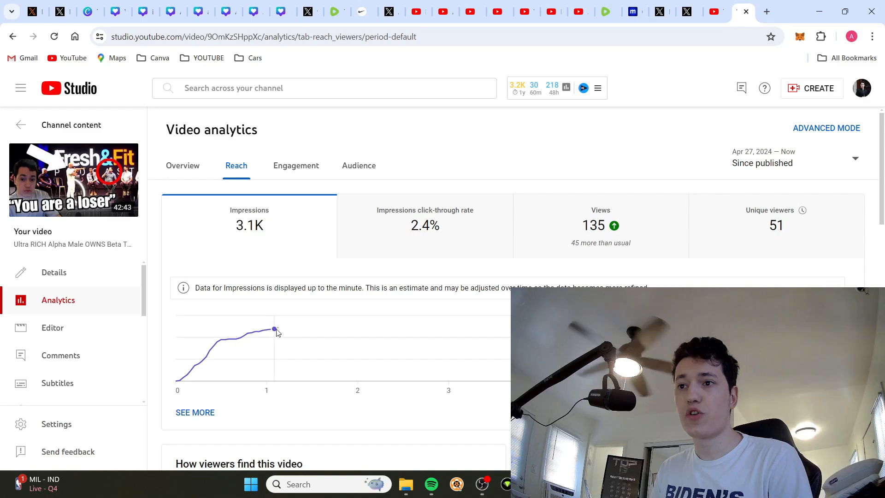
mouse_move(273, 330)
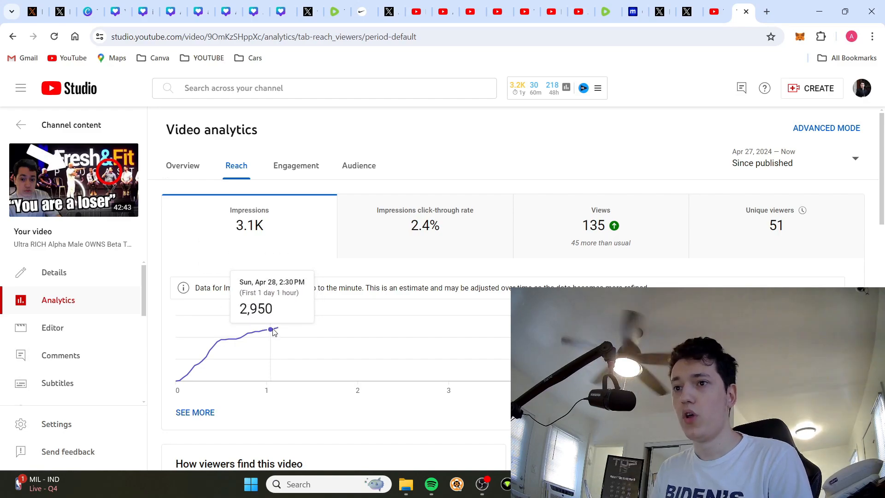
mouse_move(268, 330)
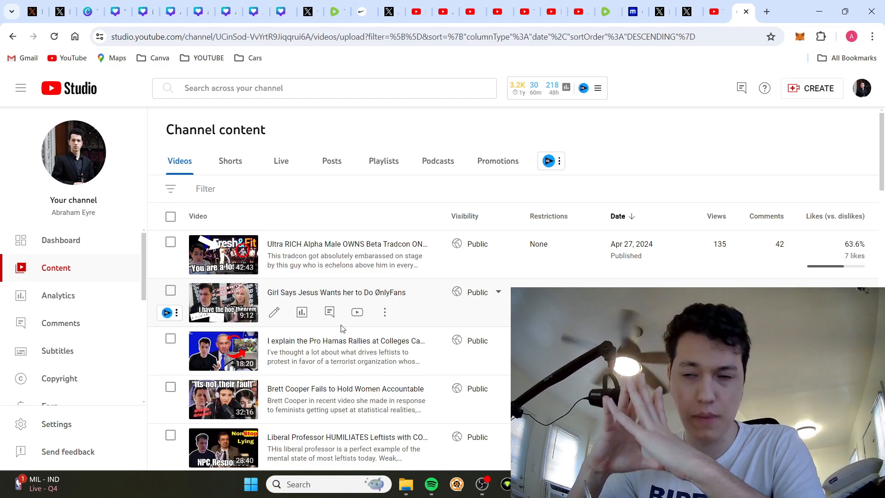
View Reach analytics for the Pro Hamas rallies video: 461 impressions, 3.3% CTR, 19 unique viewers
click(301, 313)
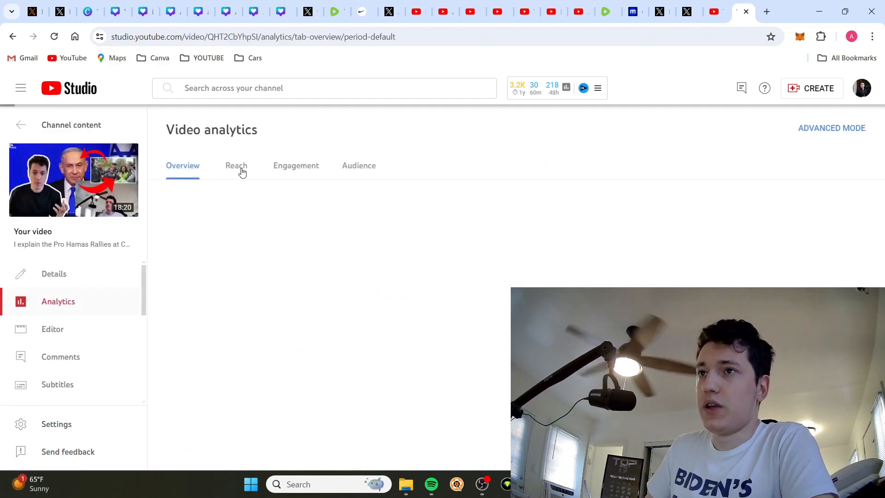
click(235, 165)
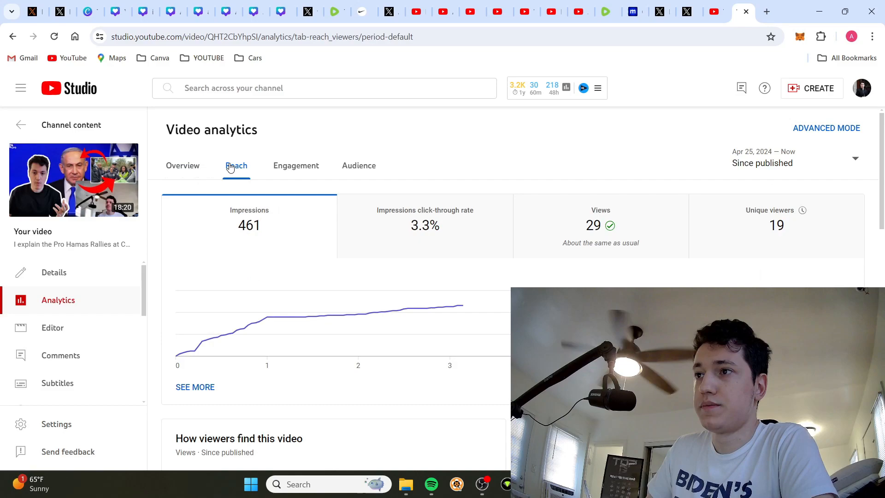
mouse_move(202, 165)
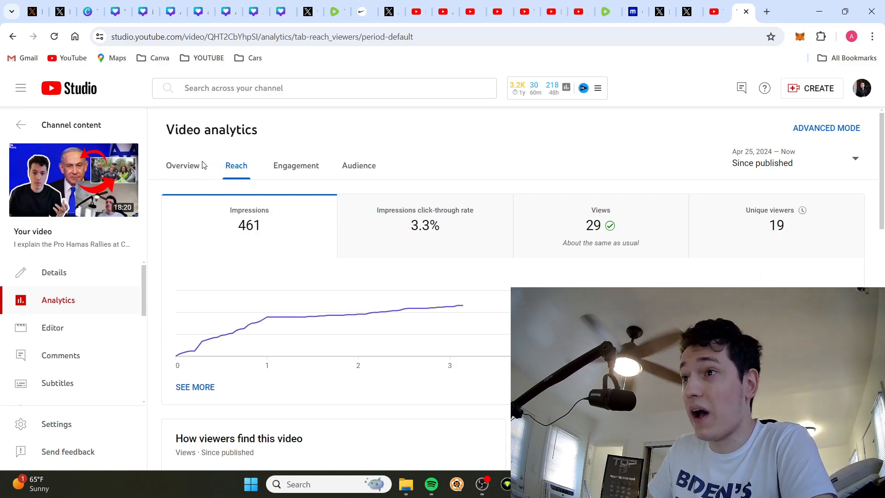
mouse_move(191, 165)
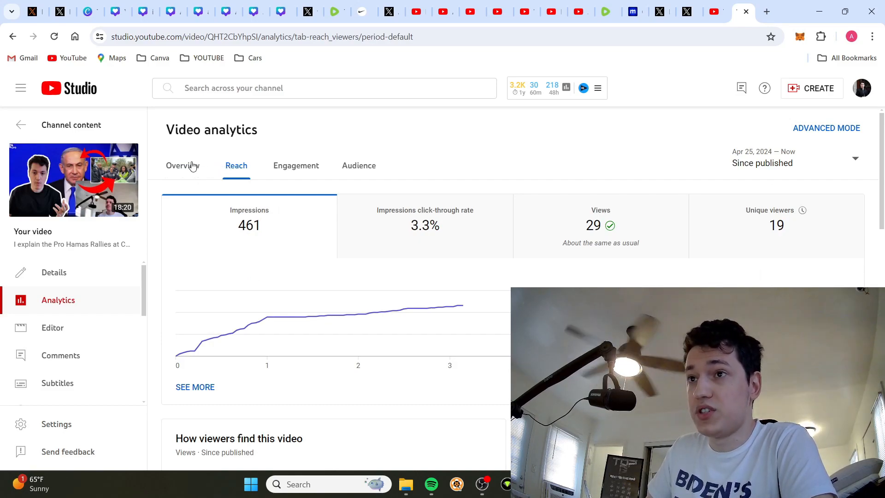
mouse_move(461, 308)
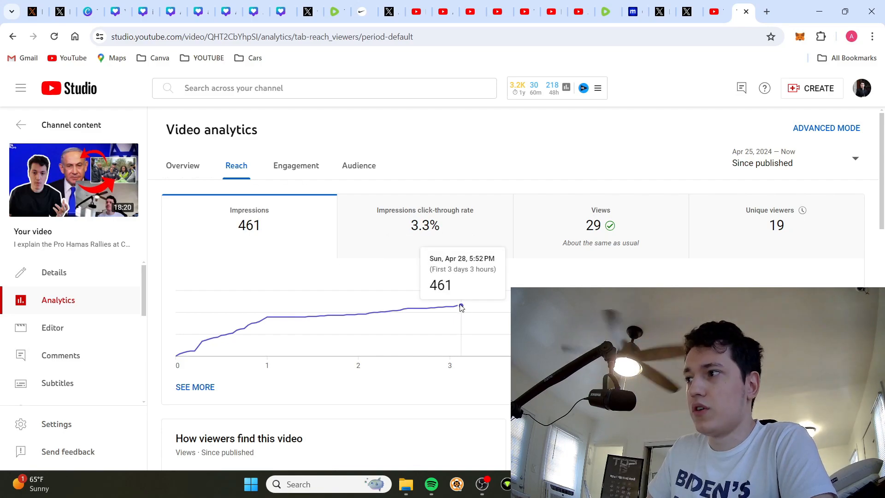
mouse_move(45, 130)
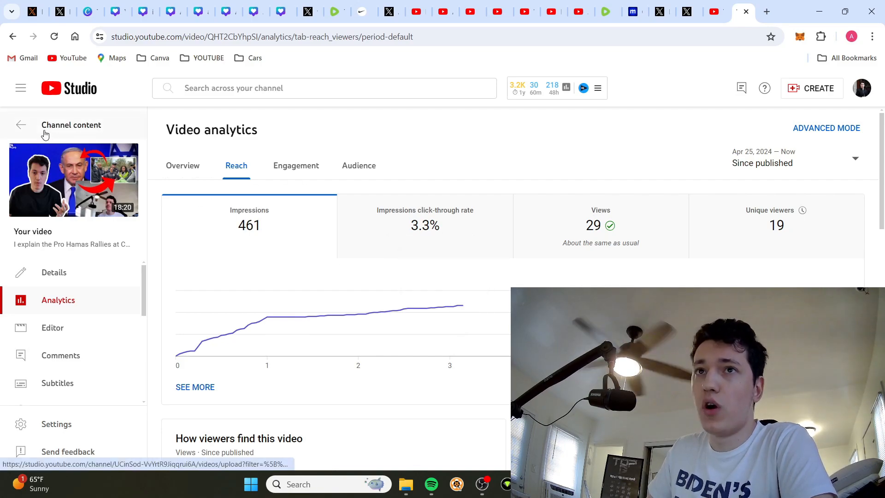
Check the Brett Cooper video's Reach analytics and return to the channel's Videos list
click(21, 125)
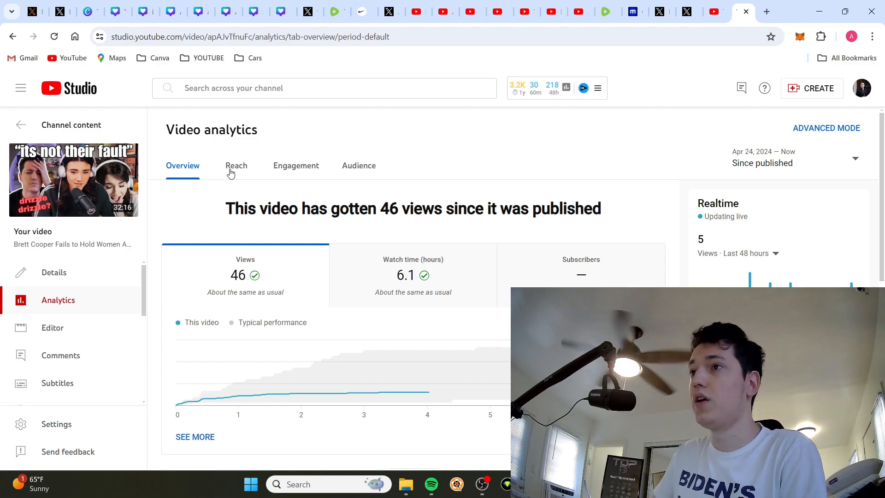
click(236, 165)
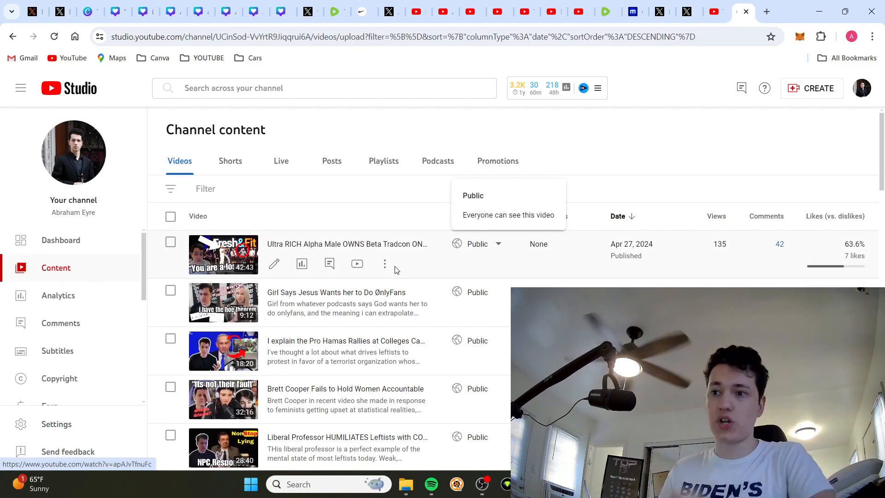
mouse_move(385, 265)
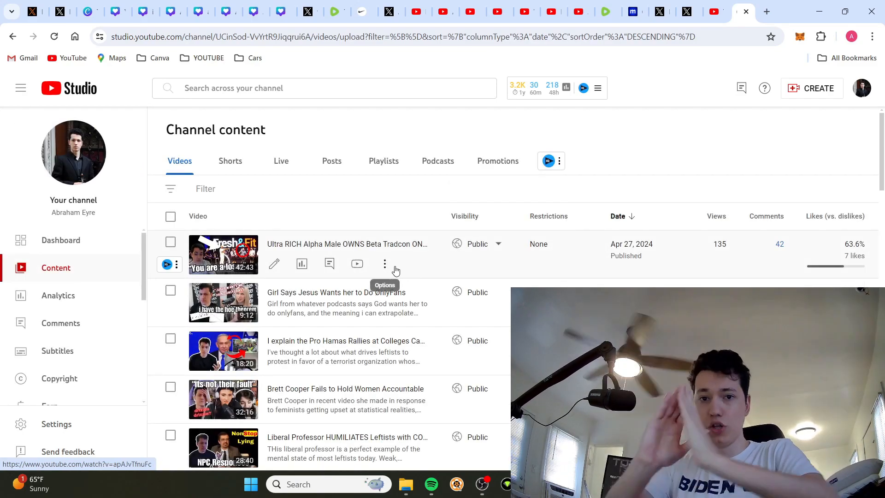
scroll(down, 3)
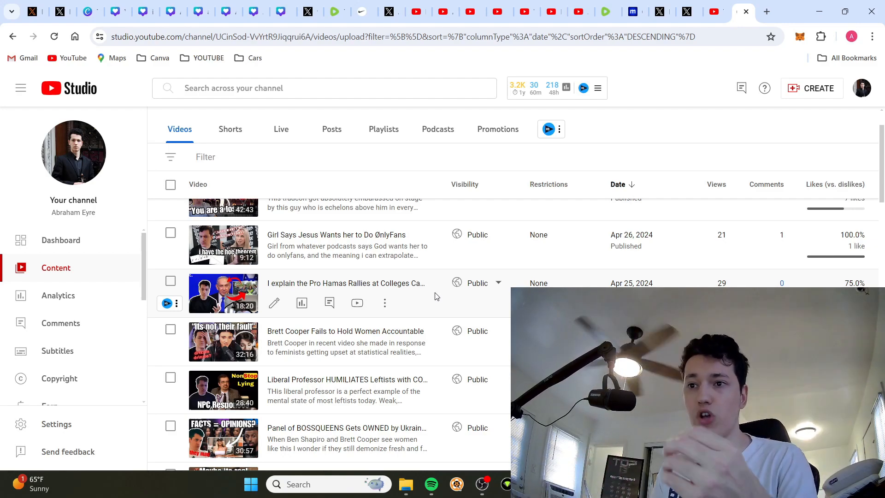
scroll(down, 3)
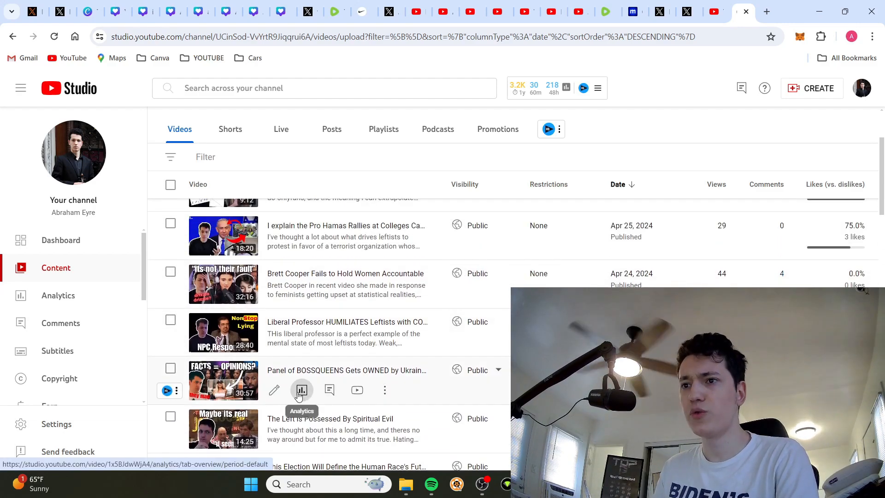
View Reach analytics for the BOSSQUEENS panel video: 3.8K impressions, 1.4% CTR, 65 unique viewers
click(302, 390)
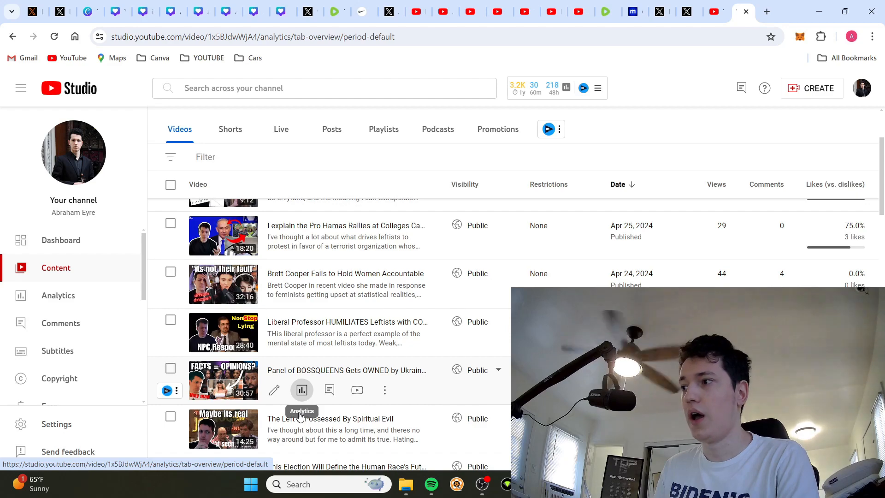
click(302, 390)
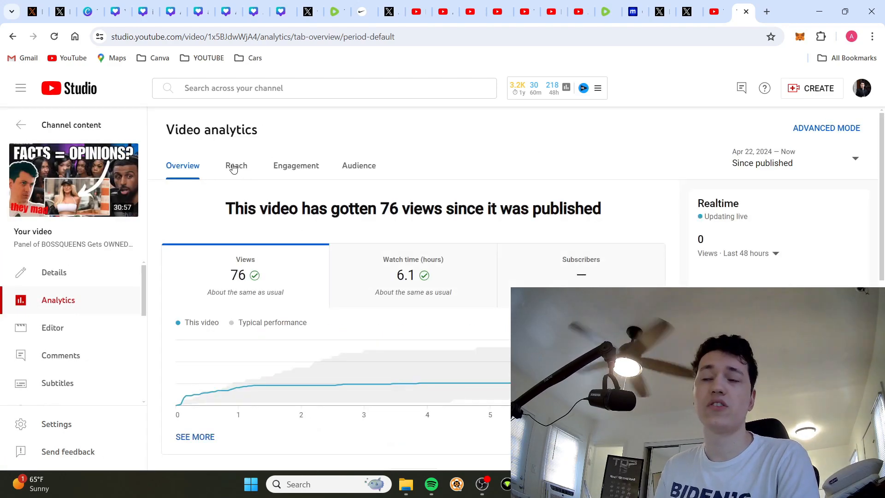
click(236, 165)
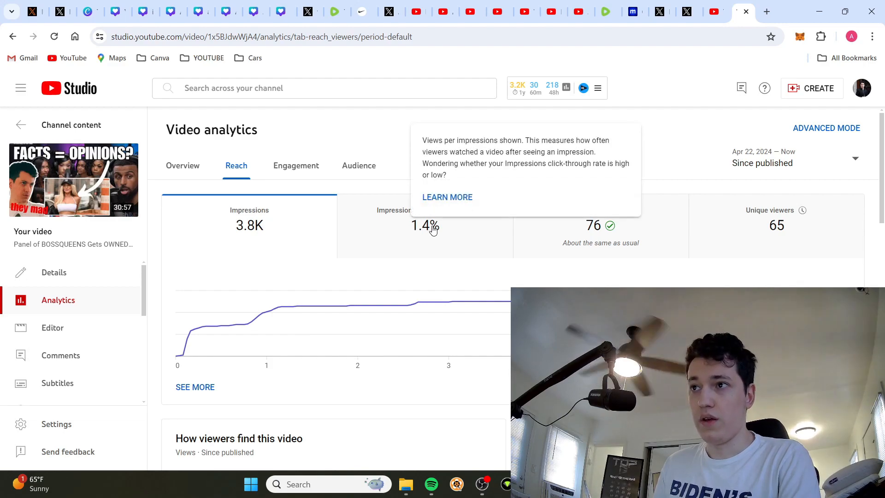
mouse_move(249, 231)
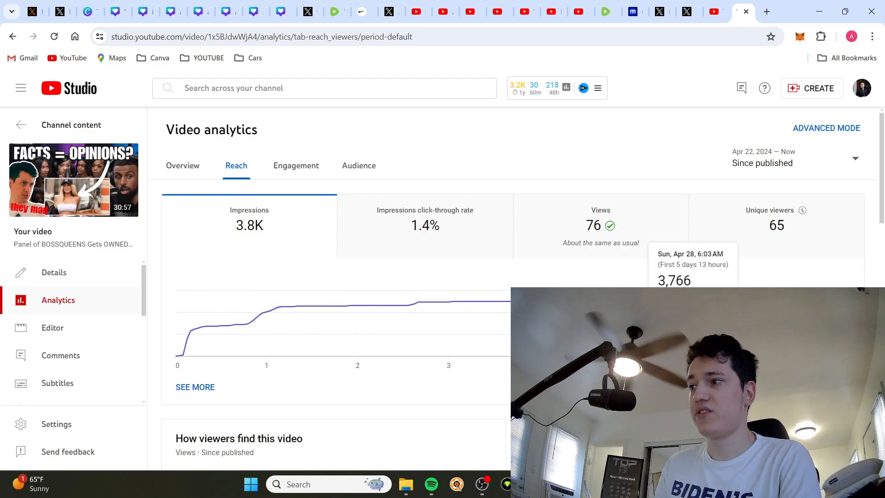
mouse_move(418, 302)
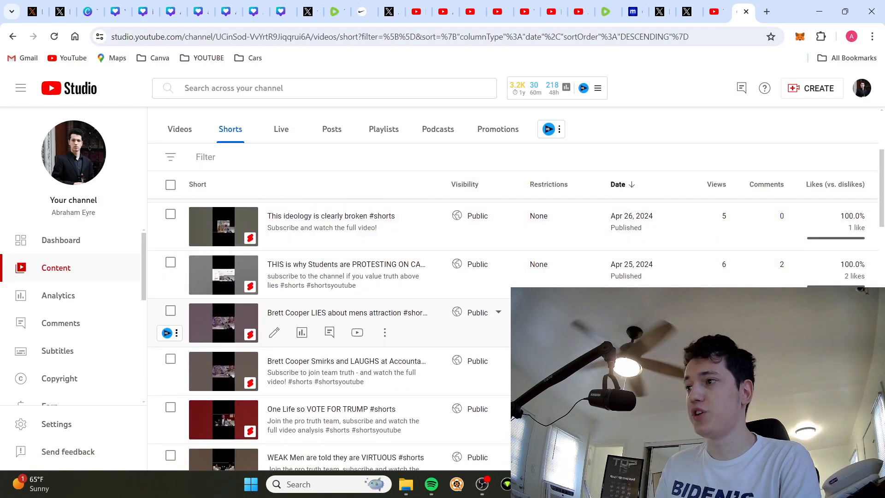
Scroll the channel's Shorts list, showing the Tradcon video games short at 17 views
scroll(up, 3)
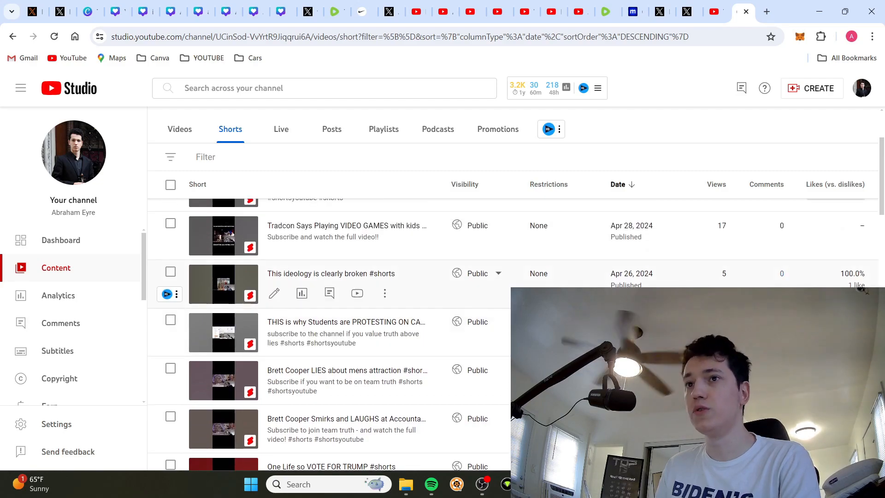